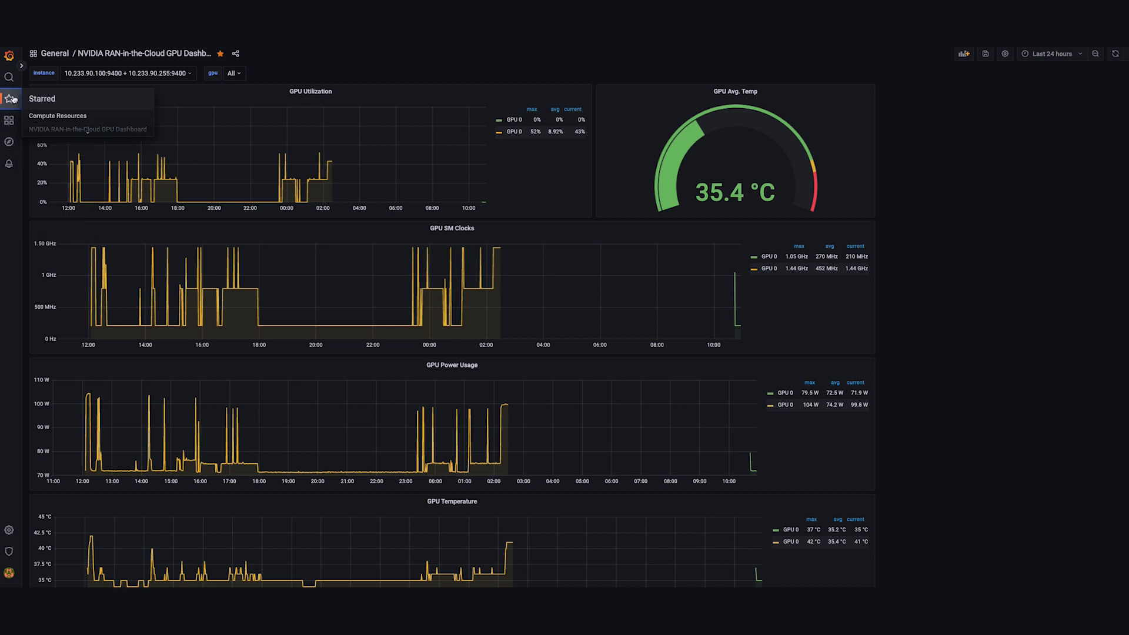
Open the starred NVIDIA RAN-in-the-Cloud GPU Dashboard from Grafana.
click(57, 116)
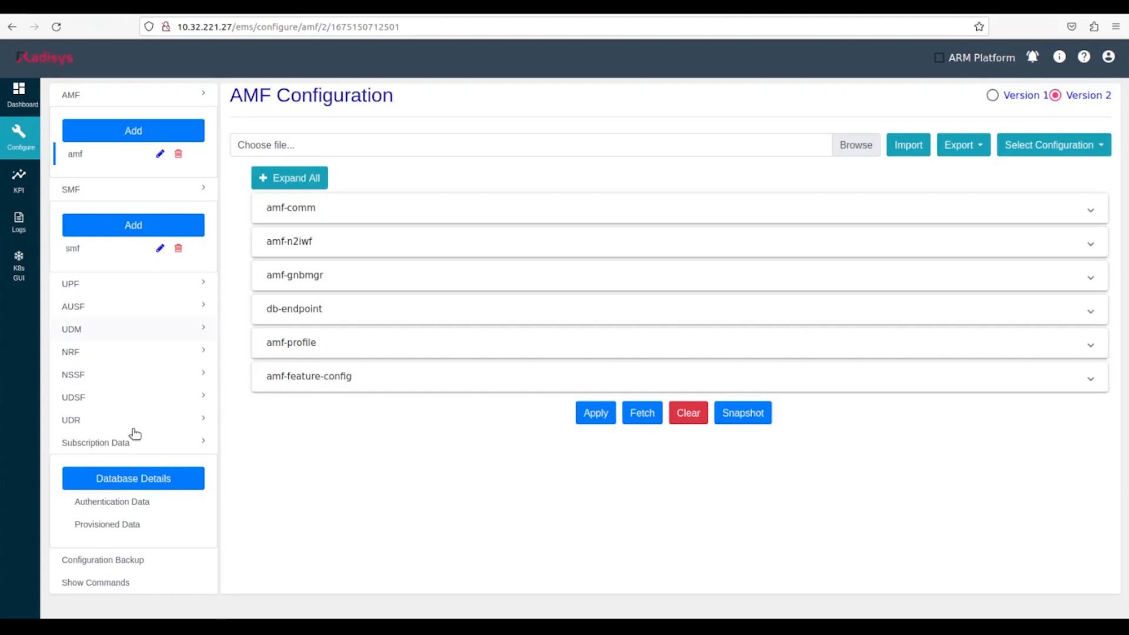
View the UE authentication data, then the UE provisioned data for both subscribers.
click(112, 501)
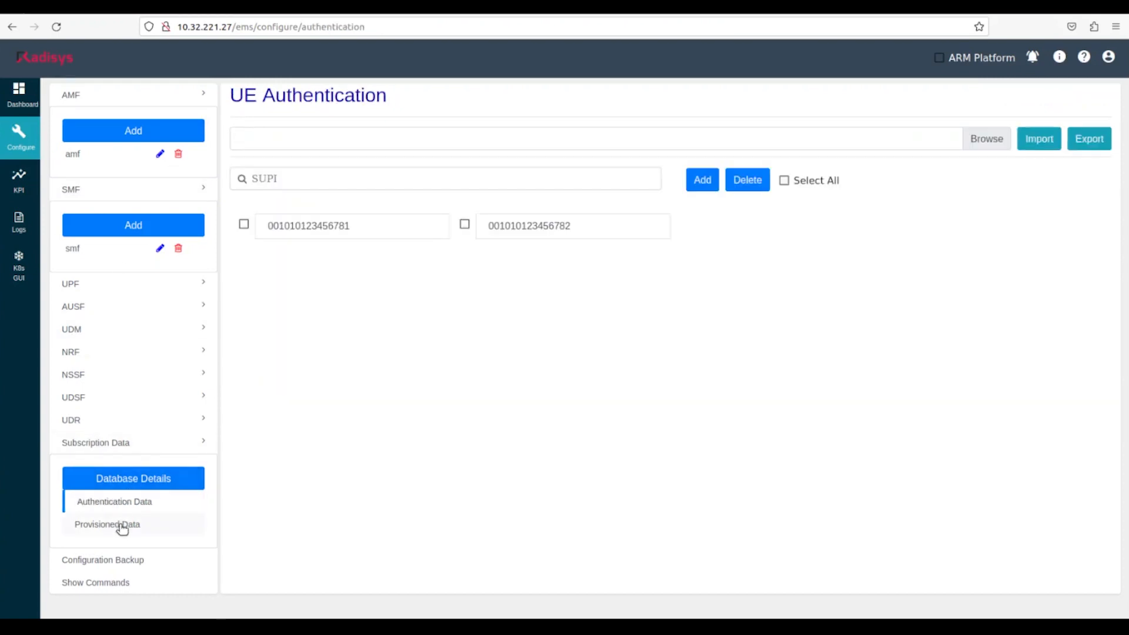
click(106, 524)
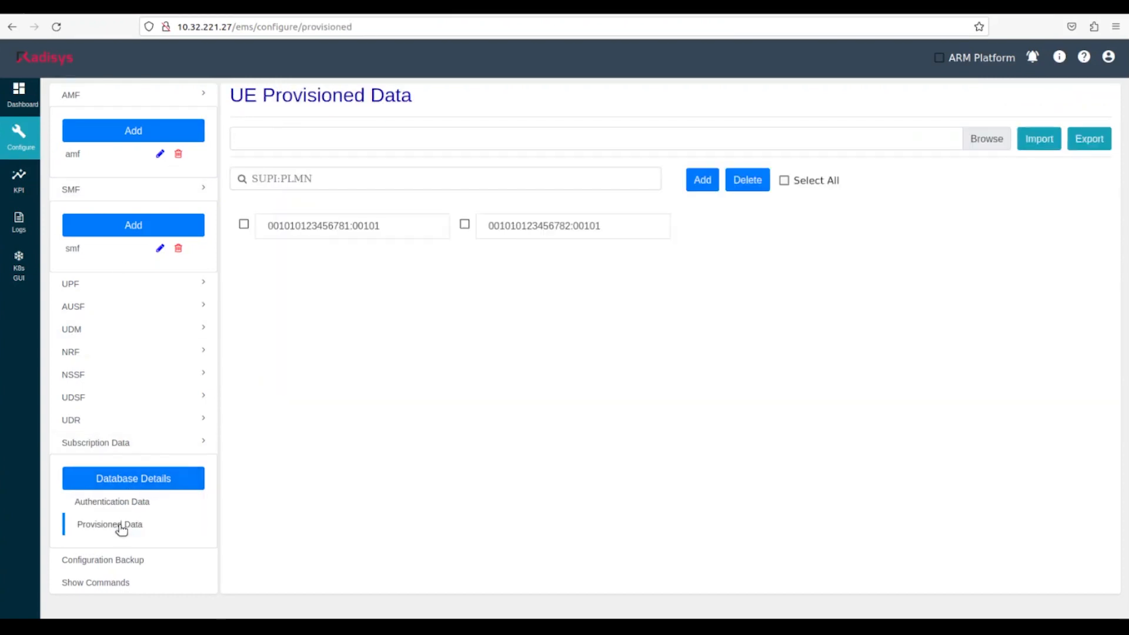
mouse_move(79, 157)
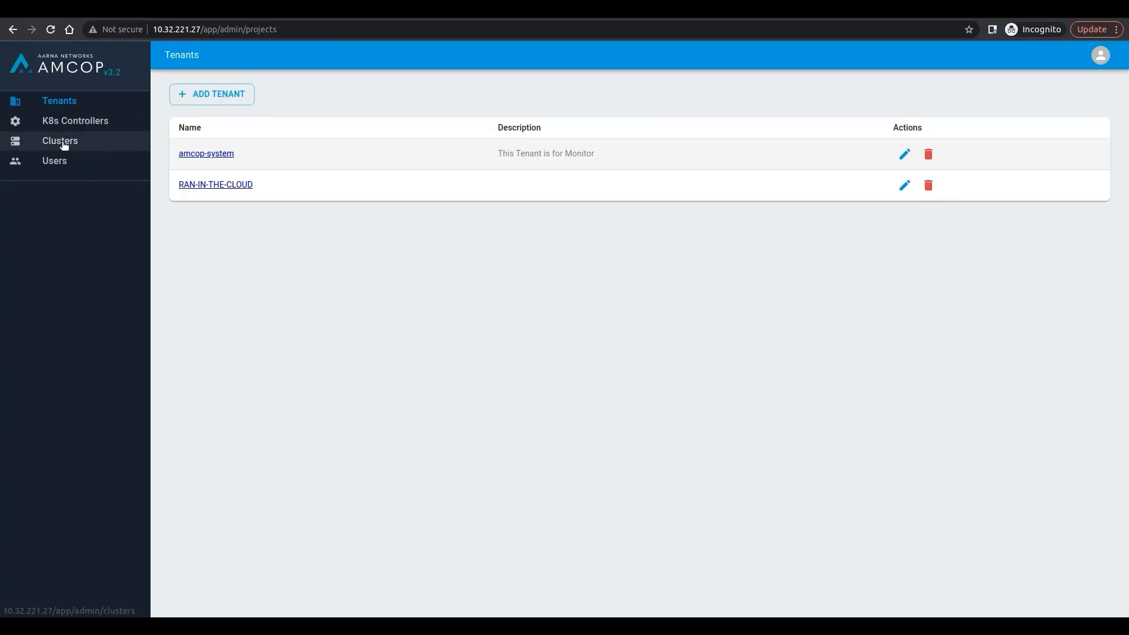
In the RAN-IN-THE-CLOUD tenant's service instances, instantiate DU1 and confirm with OK.
click(60, 140)
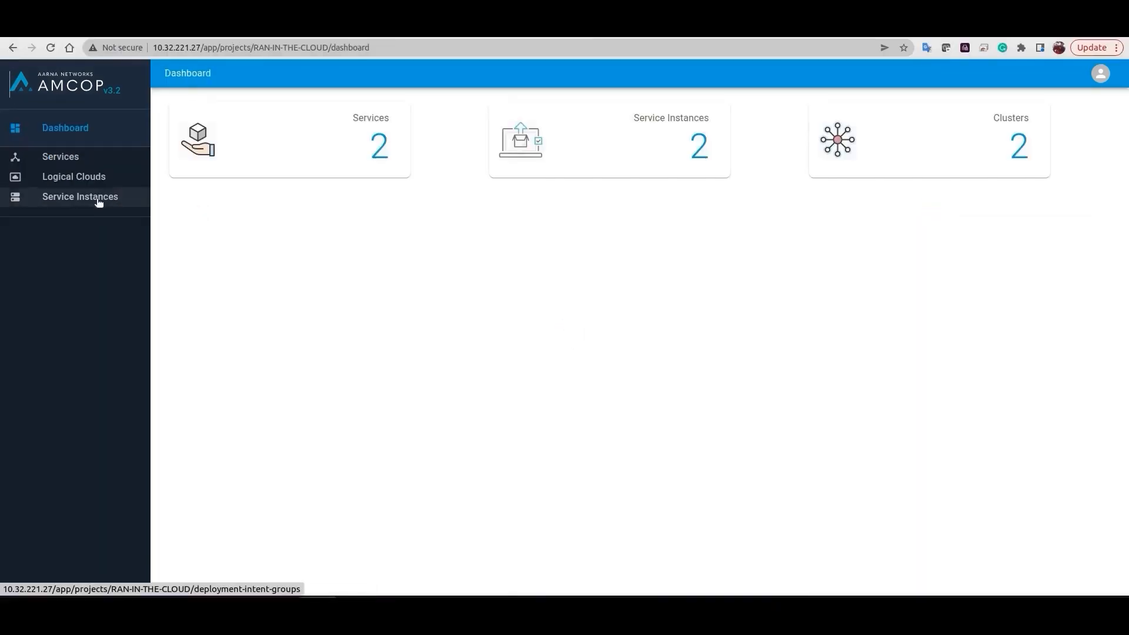
click(79, 196)
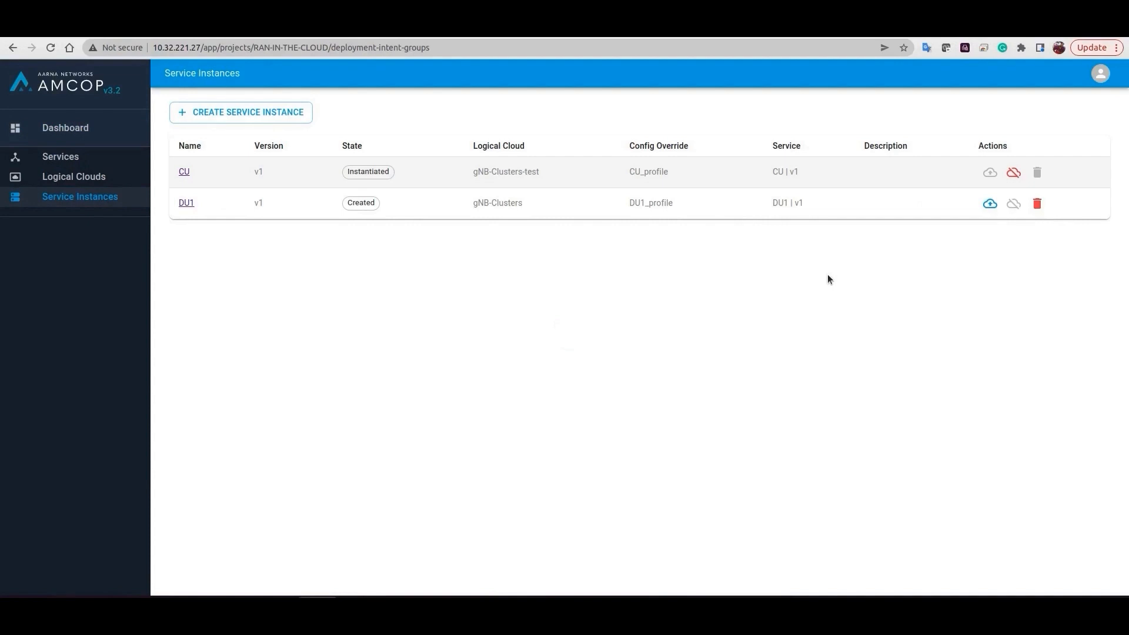
click(989, 203)
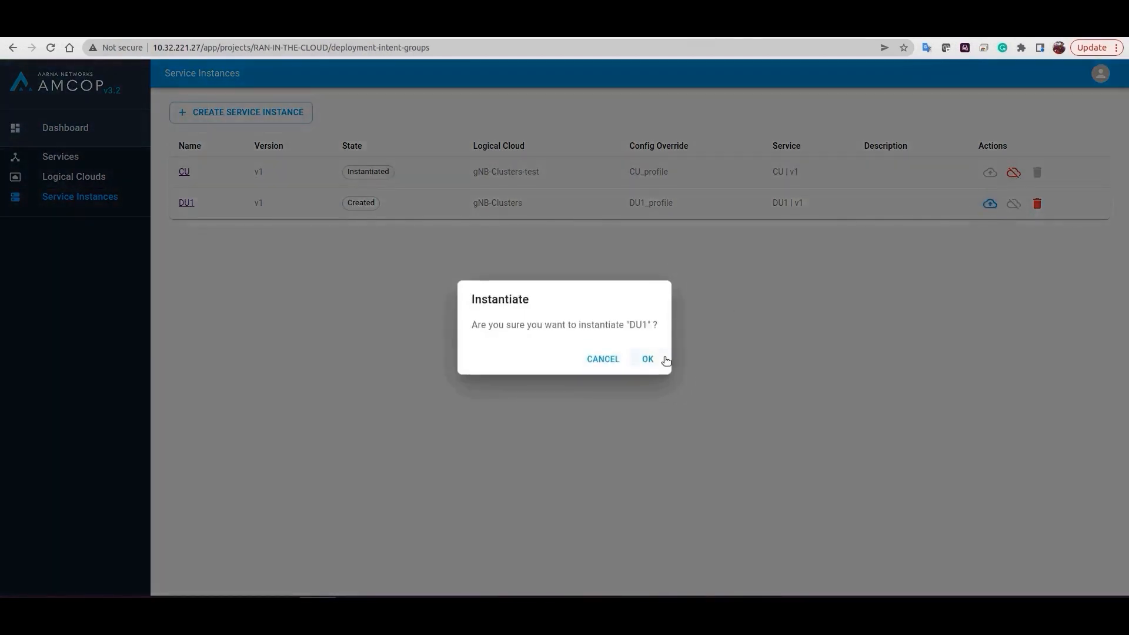
click(646, 358)
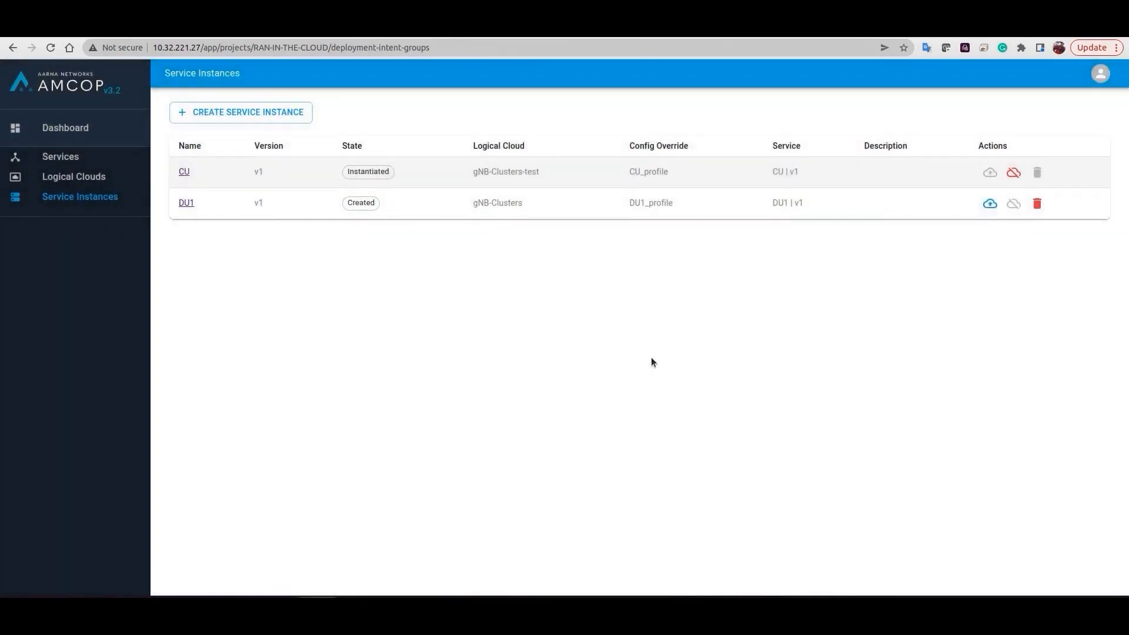